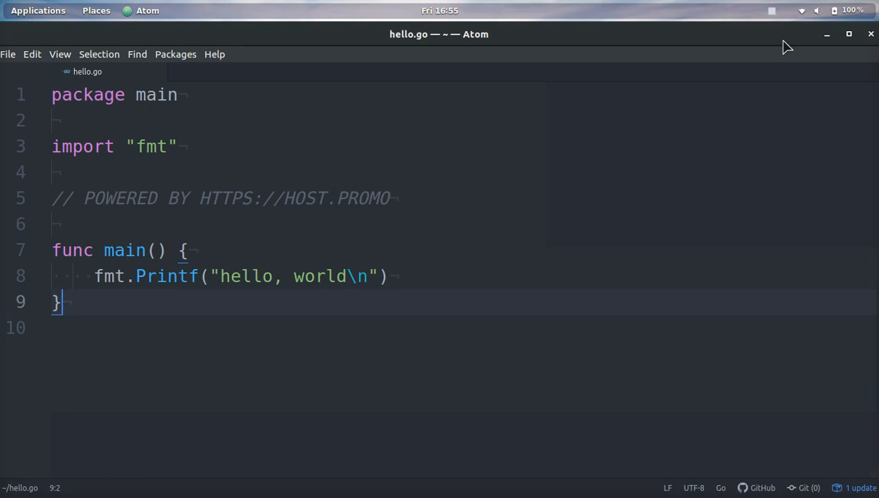
mouse_move(45, 9)
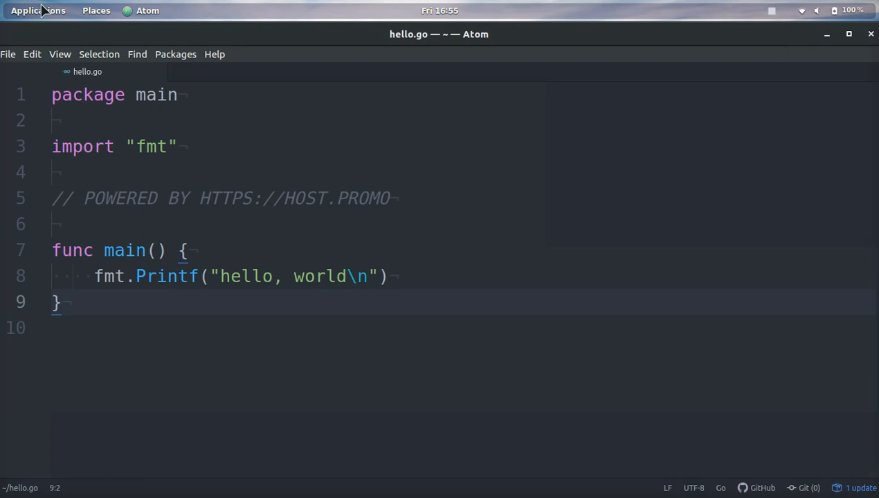
Step: Open Atom's Edit menu to reach Preferences
left_click(32, 54)
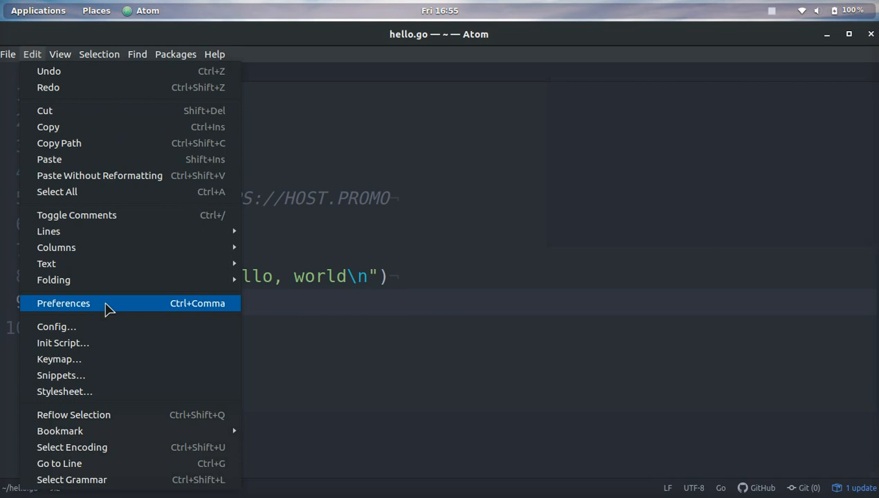
Step: Open Preferences and search the Install catalogue for 'script'
left_click(63, 303)
type("S")
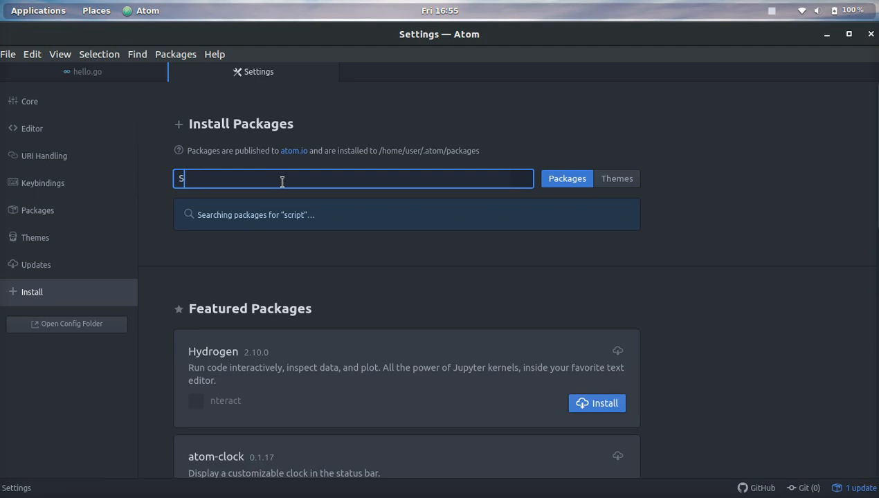
type("cript")
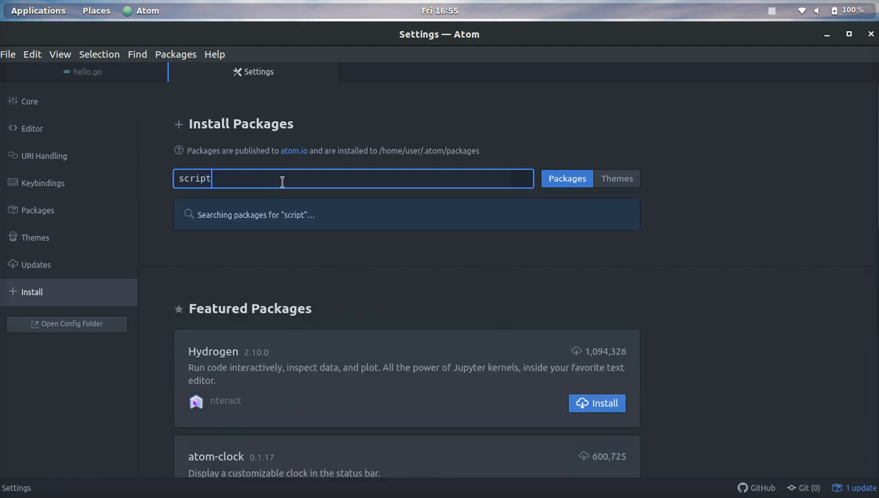
mouse_move(410, 238)
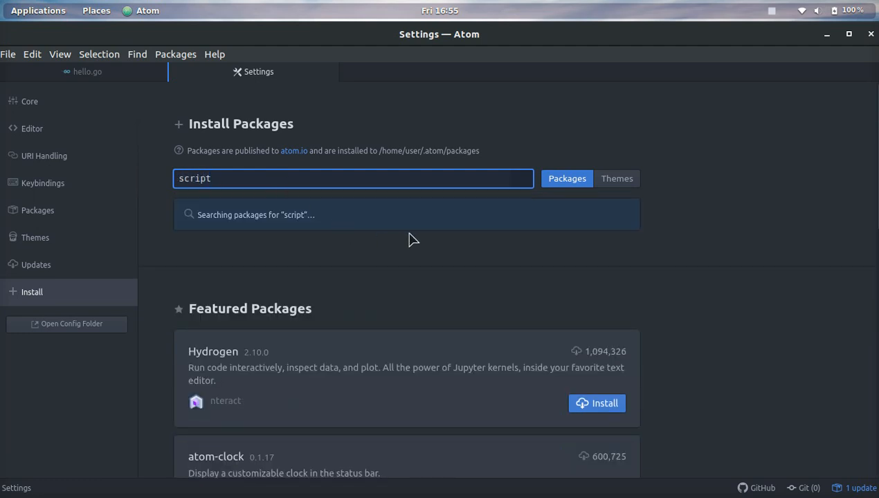
mouse_move(467, 221)
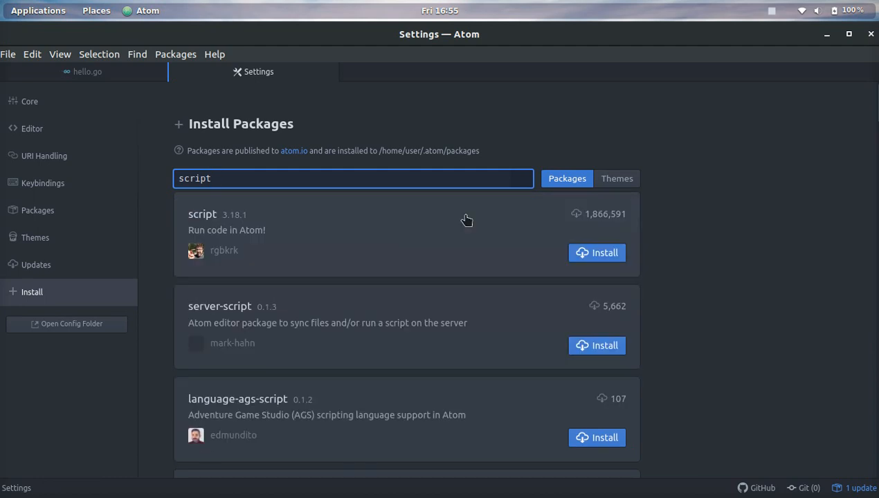
mouse_move(607, 254)
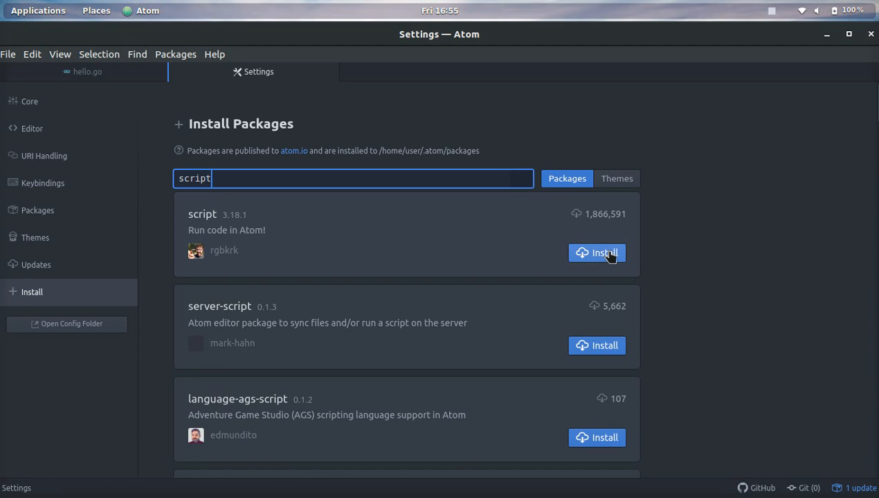
Step: Install the script package and switch back to the hello.go tab
left_click(597, 253)
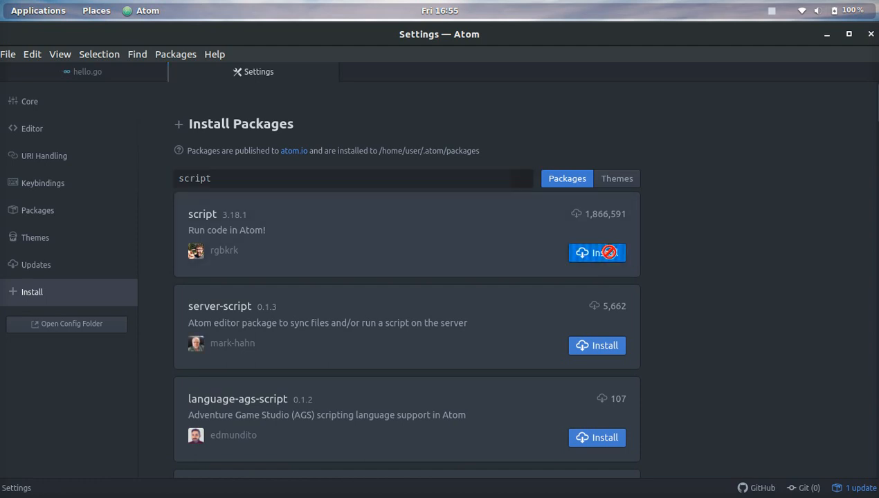
mouse_move(611, 222)
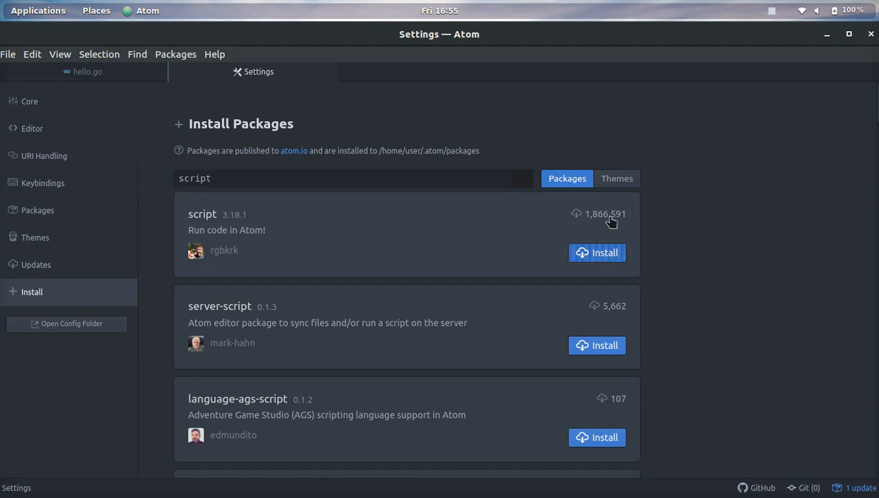
mouse_move(213, 264)
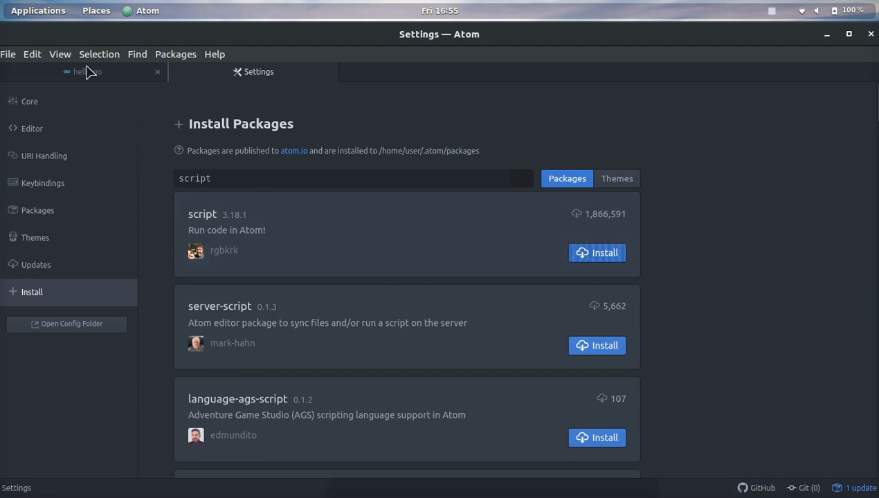
left_click(85, 71)
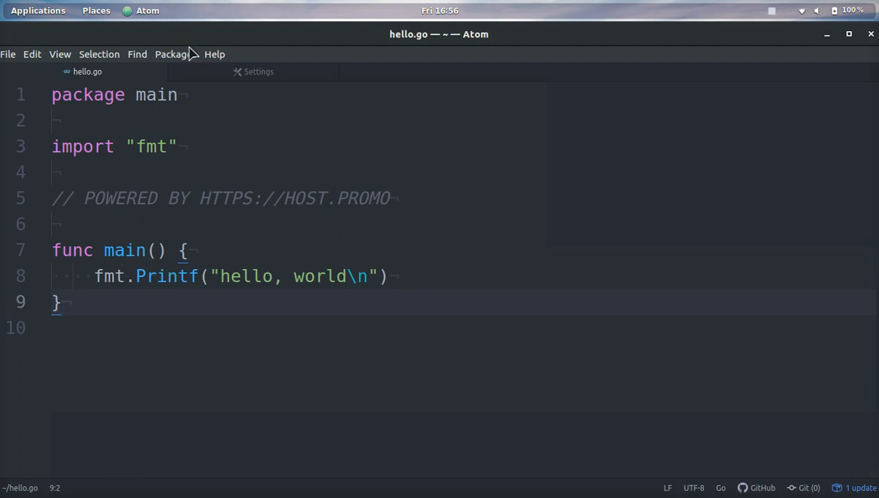
left_click(175, 54)
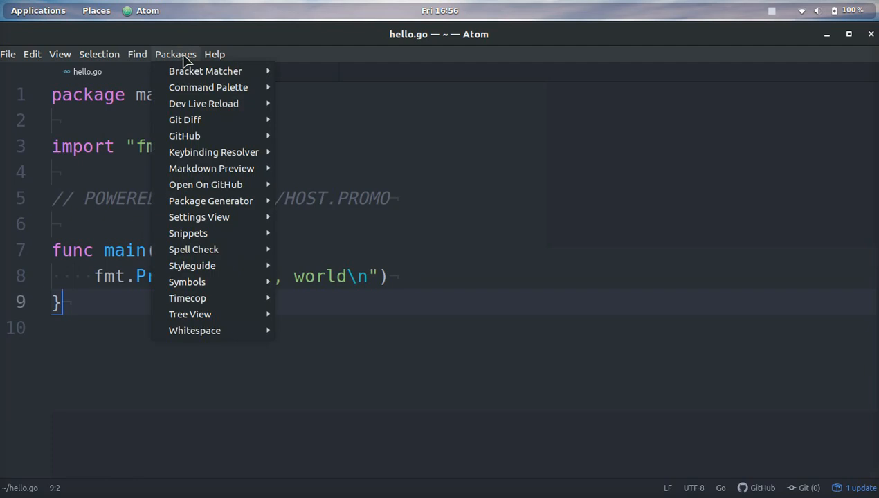
mouse_move(189, 314)
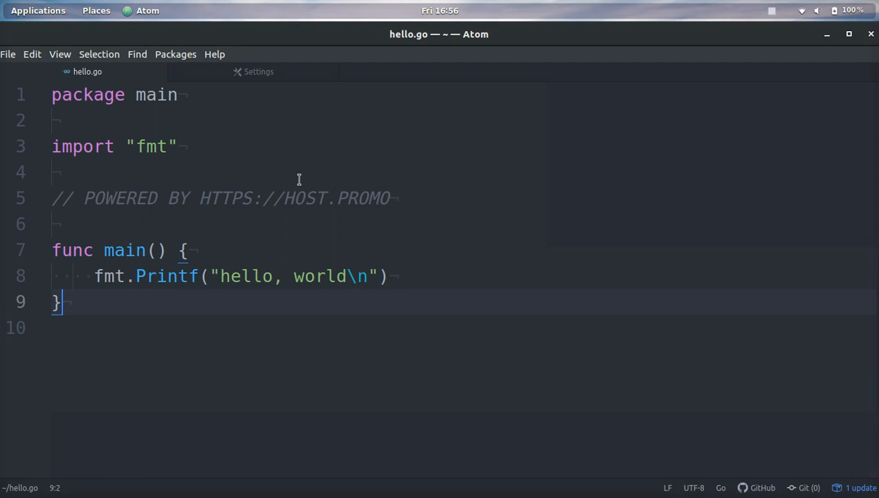
left_click(257, 72)
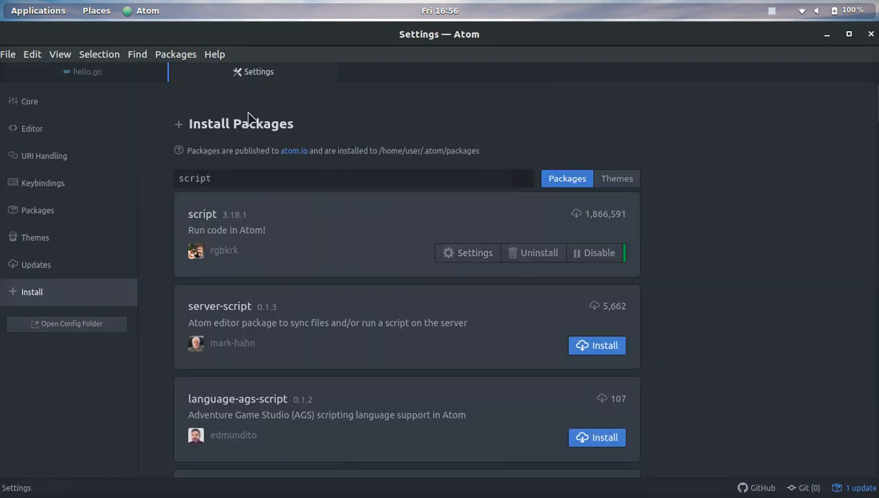
left_click(87, 71)
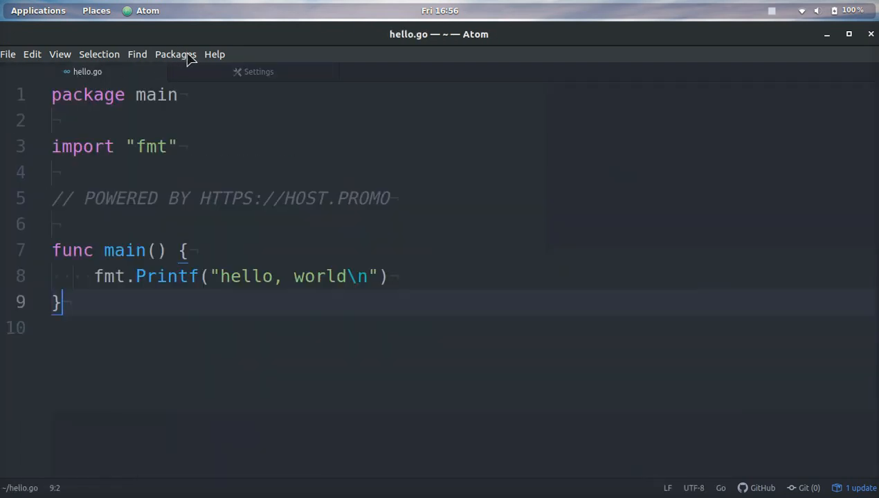
Step: Run hello.go with Packages > Script > Run Script
left_click(175, 54)
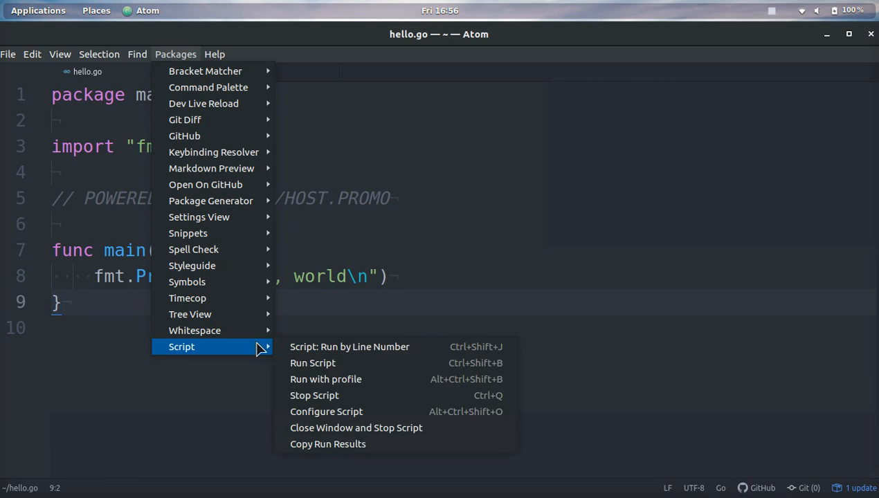
mouse_move(312, 363)
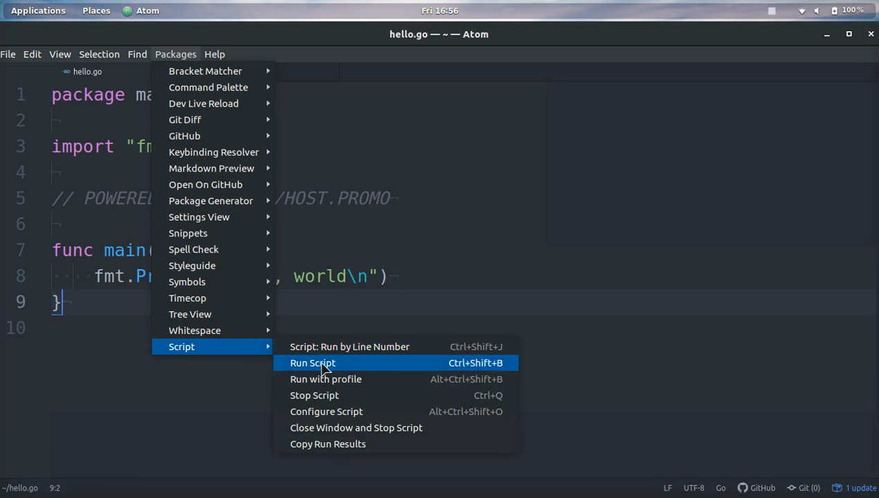
mouse_move(404, 367)
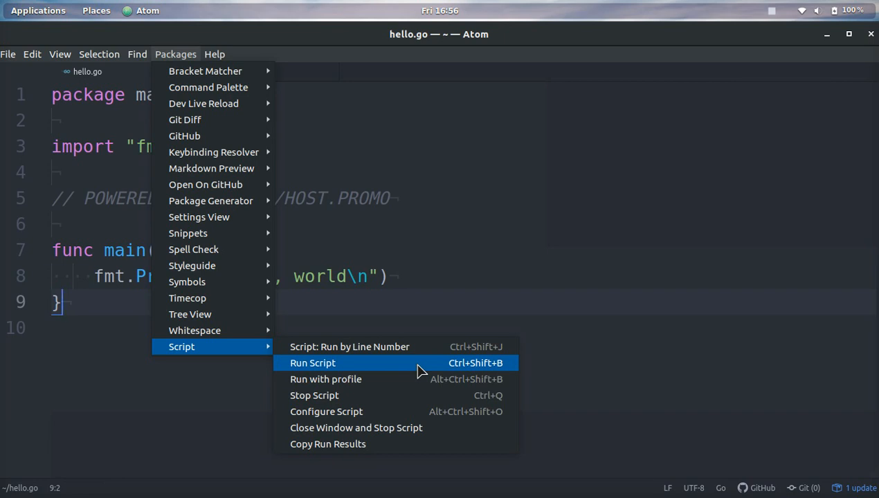
left_click(312, 363)
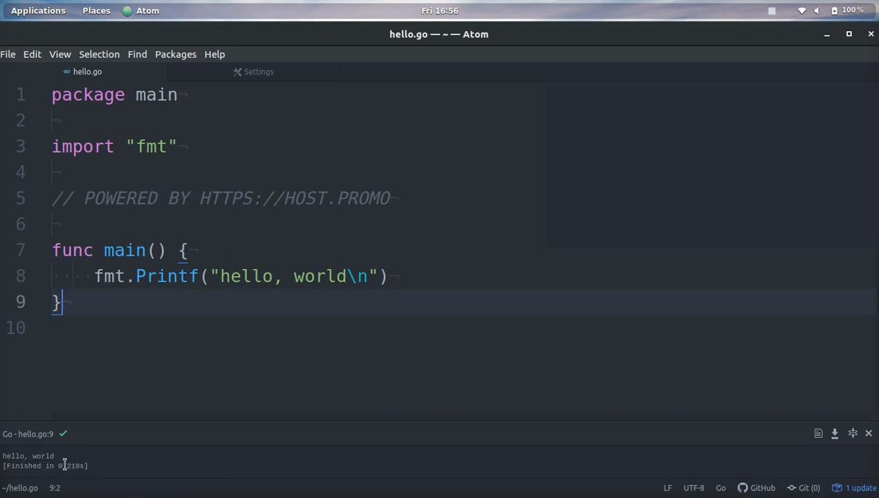
mouse_move(288, 451)
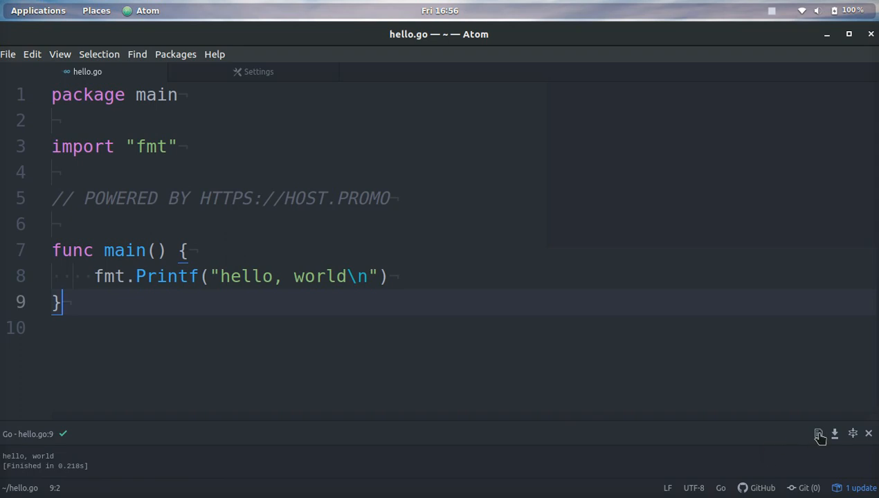
mouse_move(816, 435)
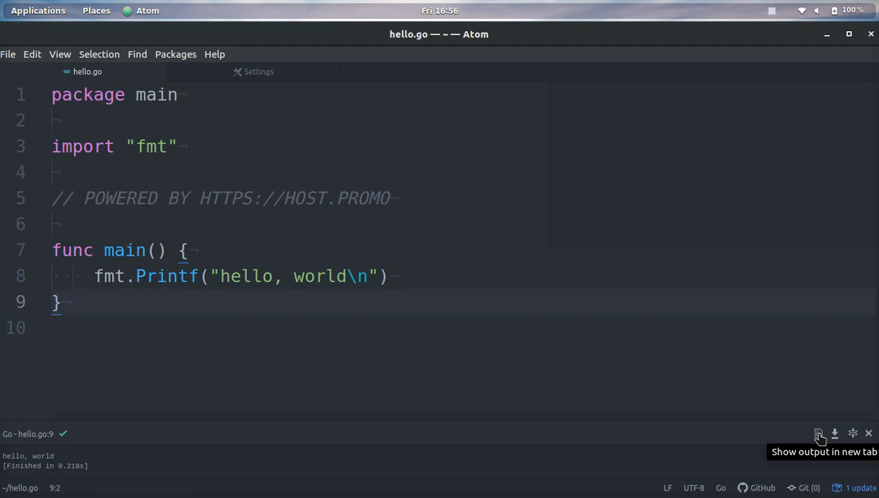
Step: Show the run output in a new untitled tab, then return to hello.go
left_click(818, 433)
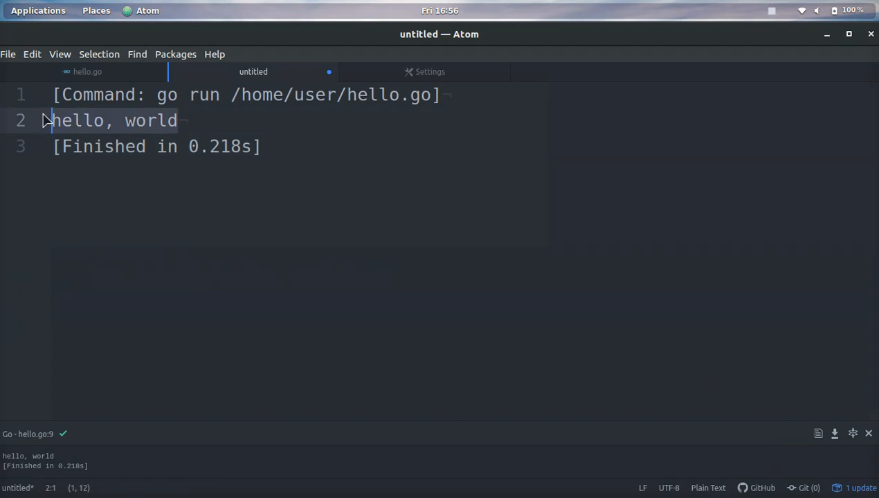
mouse_move(111, 78)
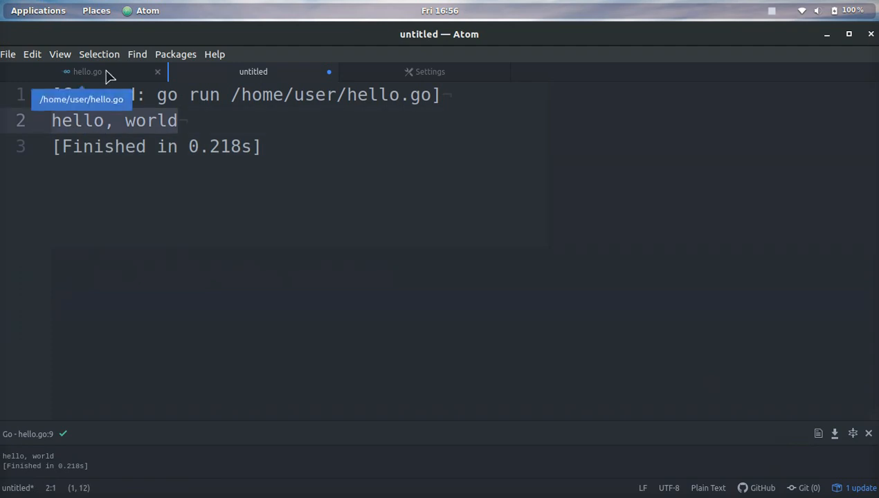
left_click(87, 71)
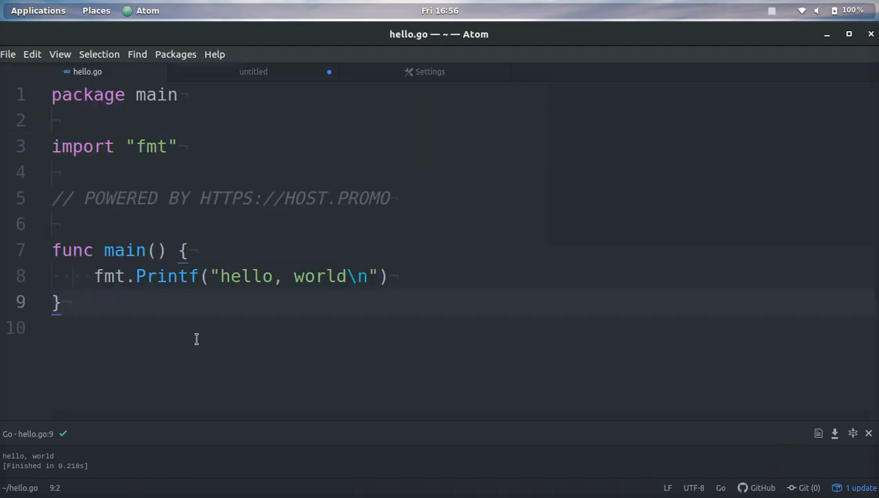
left_click(61, 302)
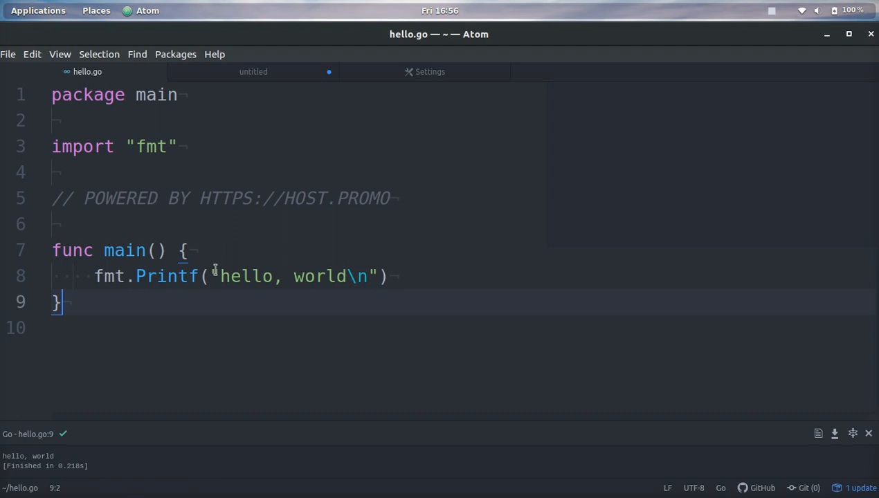
mouse_move(396, 198)
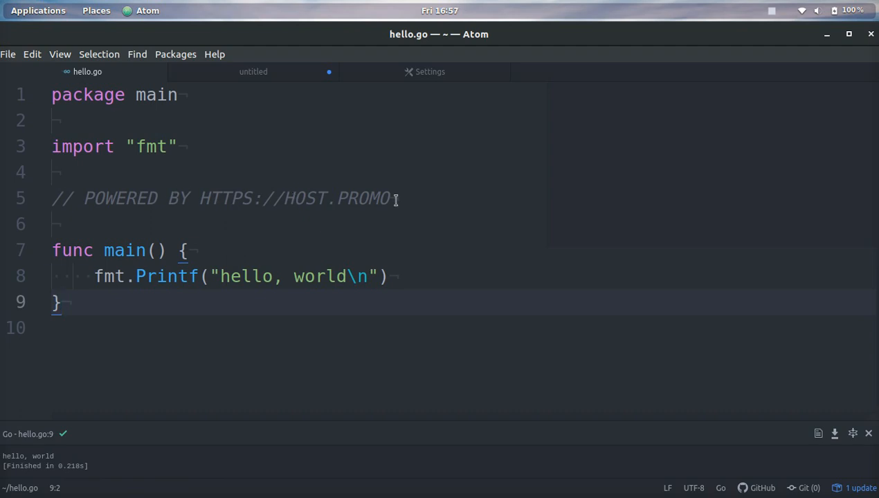